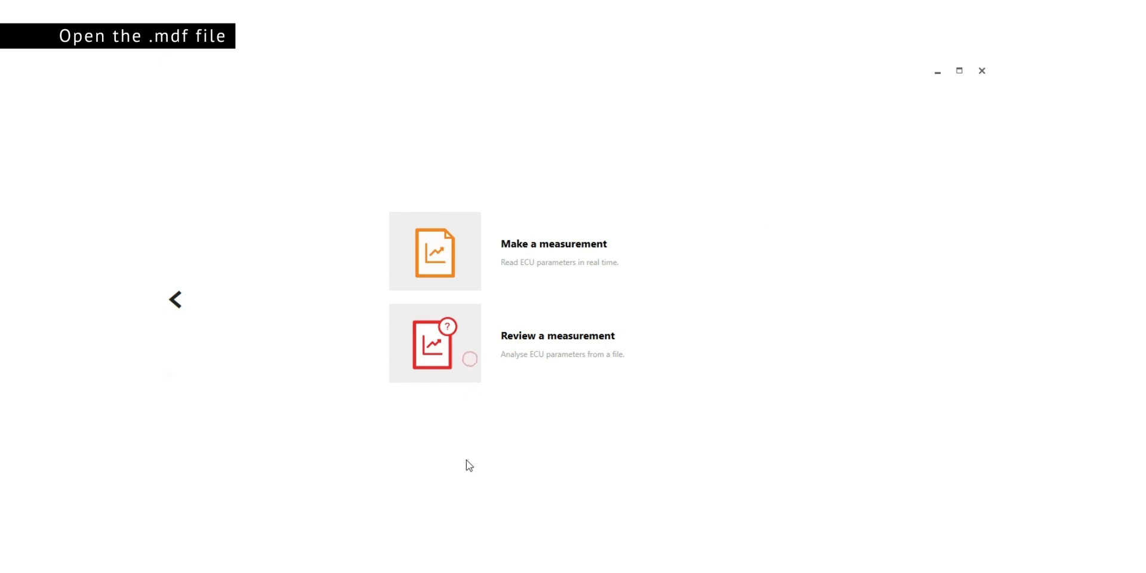
# Review a measurement by opening the log_ok_en3.mdf file.
pyautogui.click(434, 343)
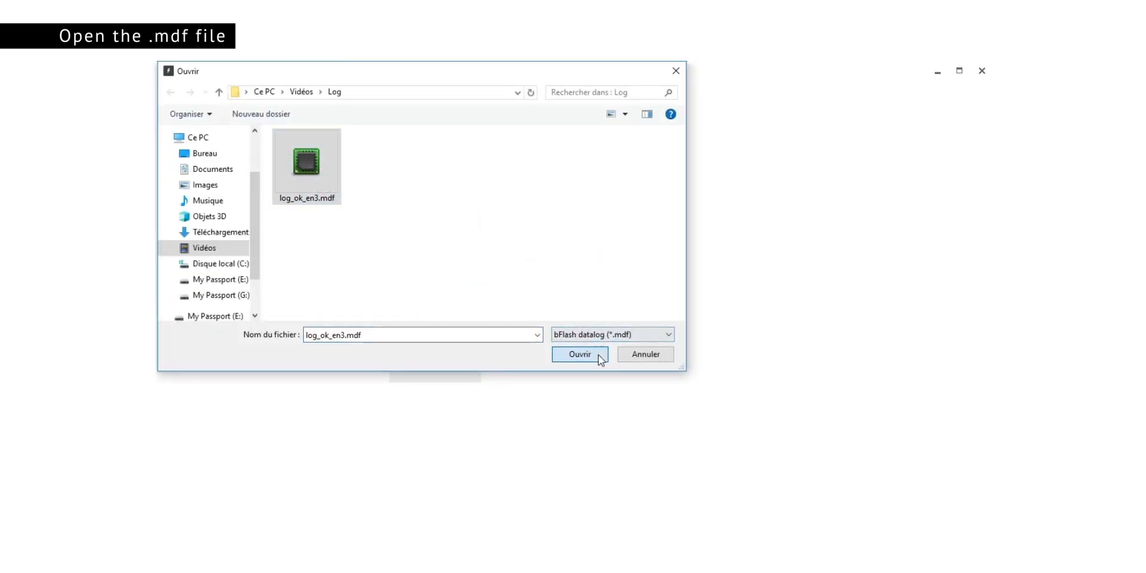
pyautogui.click(580, 354)
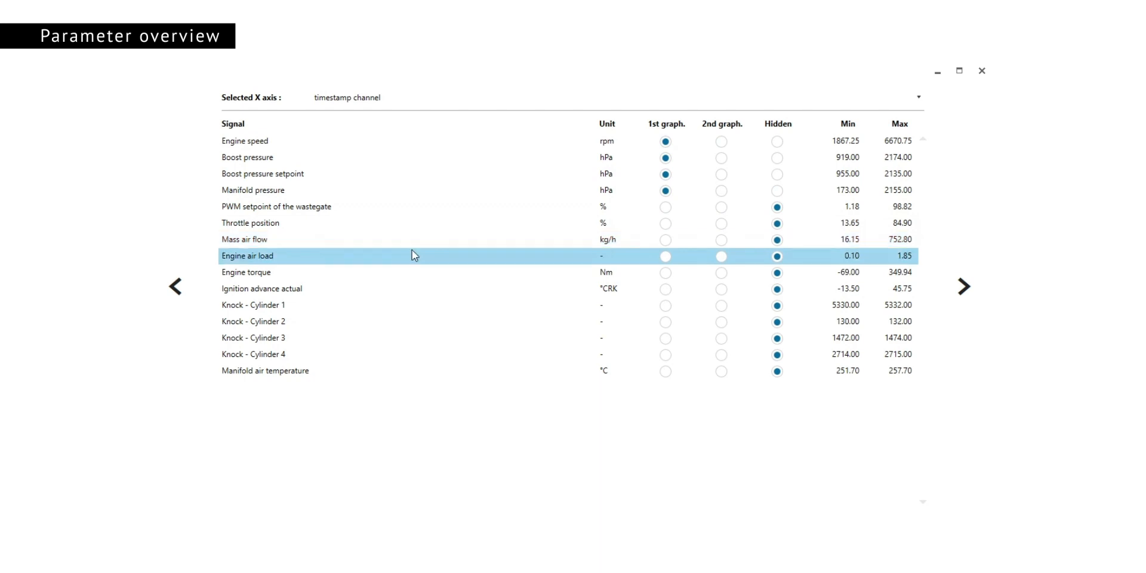
pyautogui.click(426, 305)
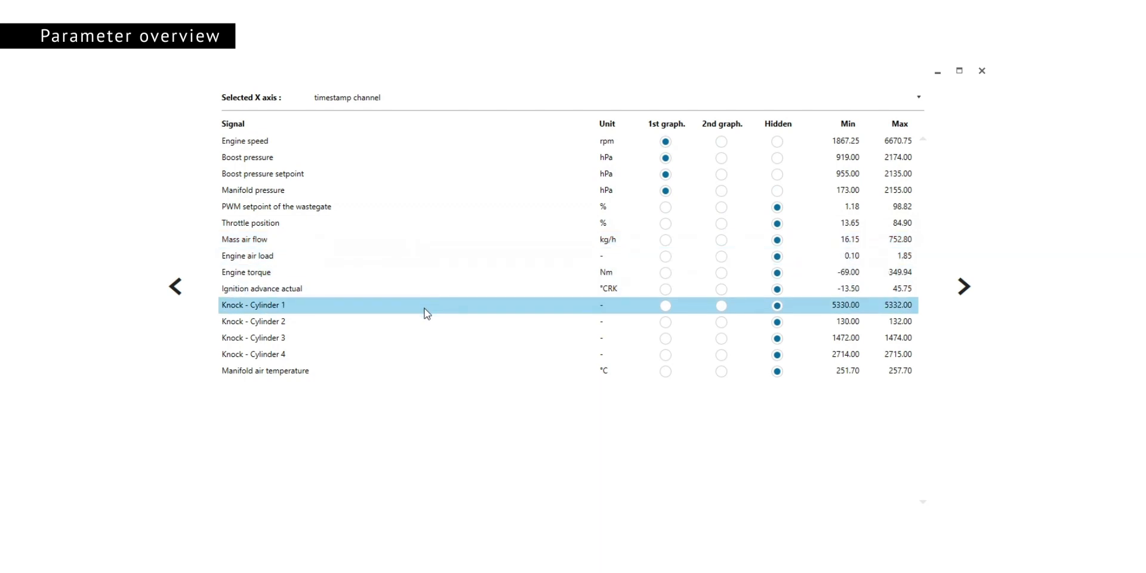
pyautogui.click(428, 355)
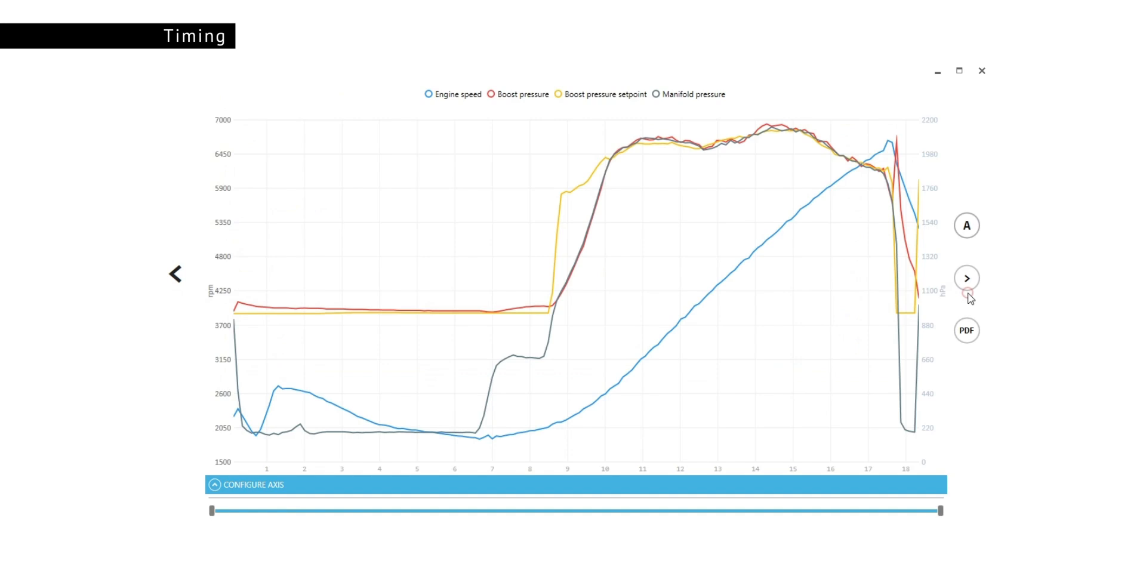
pyautogui.moveTo(519, 445)
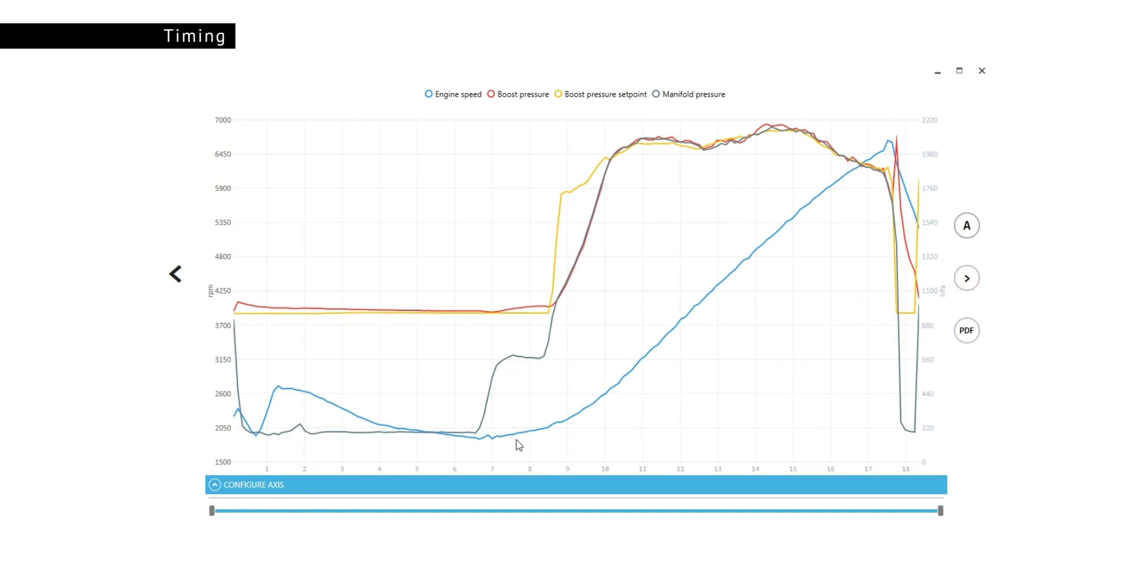
pyautogui.moveTo(518, 443)
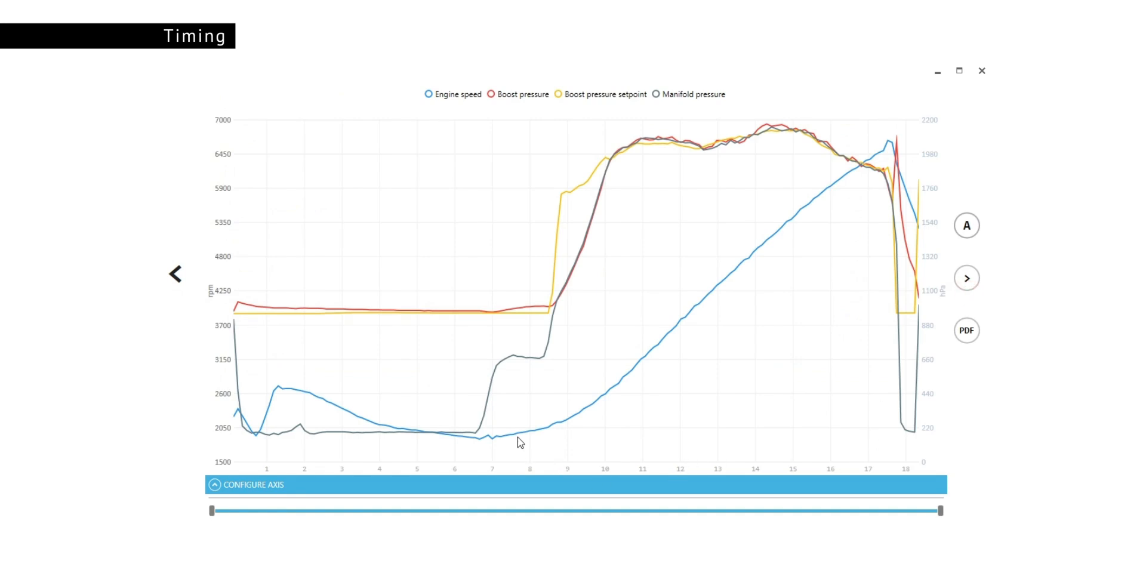
pyautogui.moveTo(724, 281)
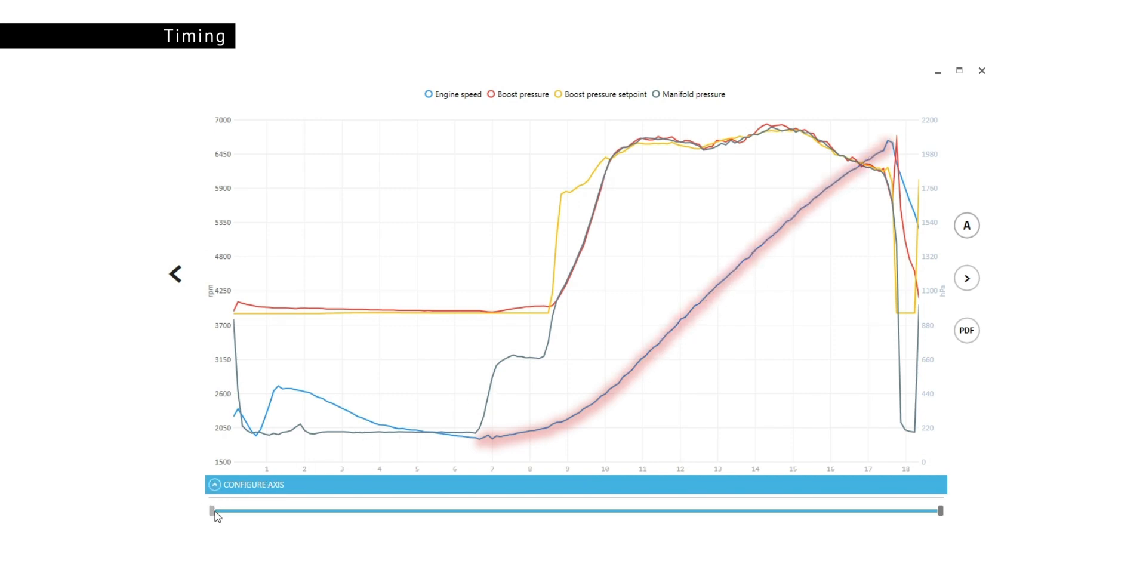
# Narrow the chart's time window to start near 8 s, ending around 18 s.
pyautogui.moveTo(213, 510); pyautogui.dragTo(523, 511)
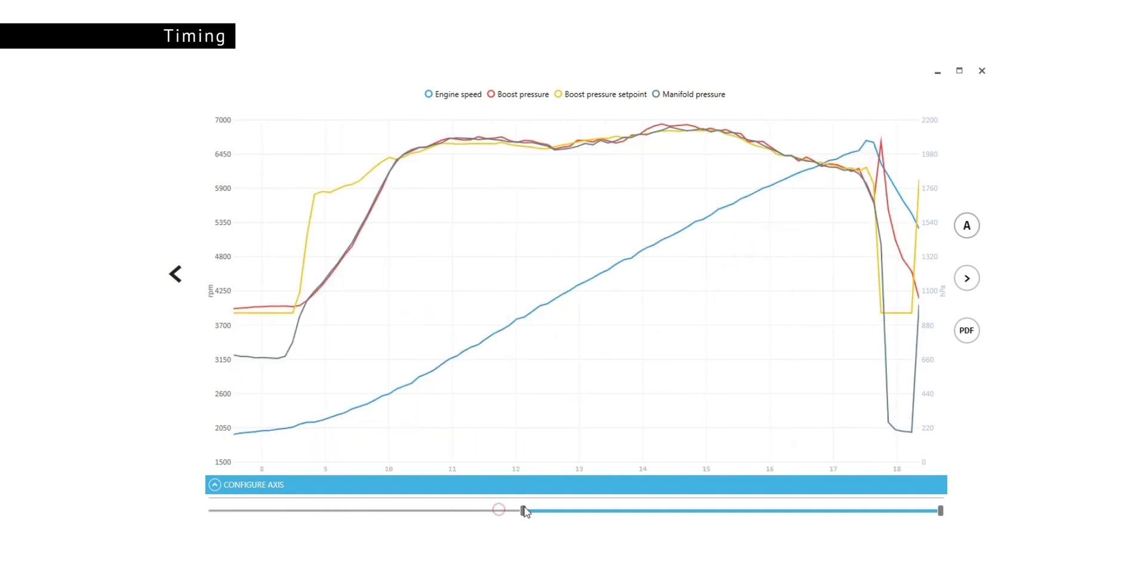
pyautogui.moveTo(523, 510); pyautogui.dragTo(556, 511)
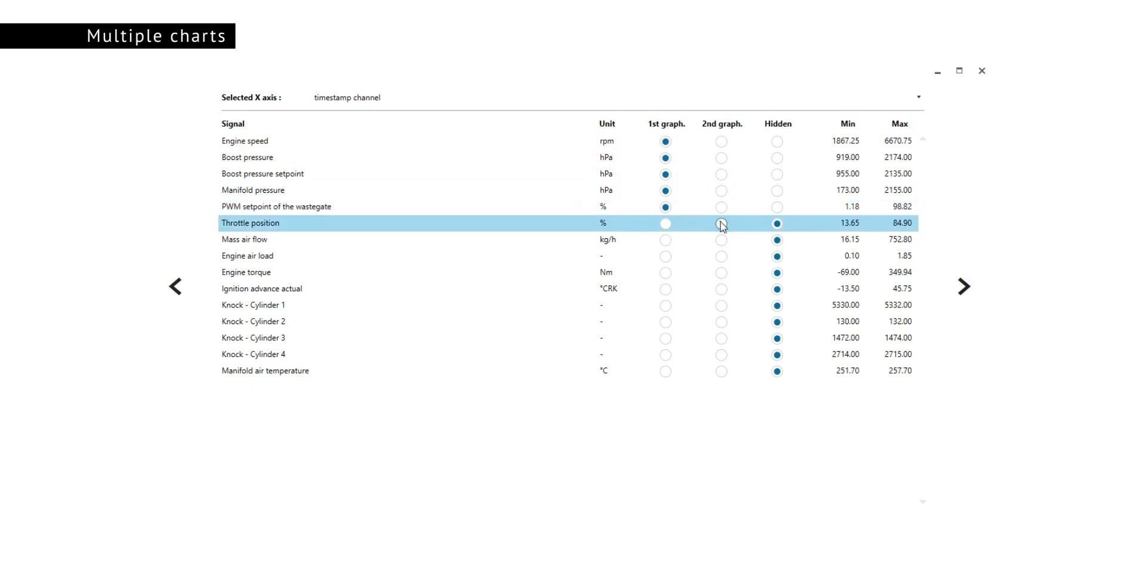
# Assign throttle through ignition advance to graph two and plot against engine speed.
pyautogui.click(722, 223)
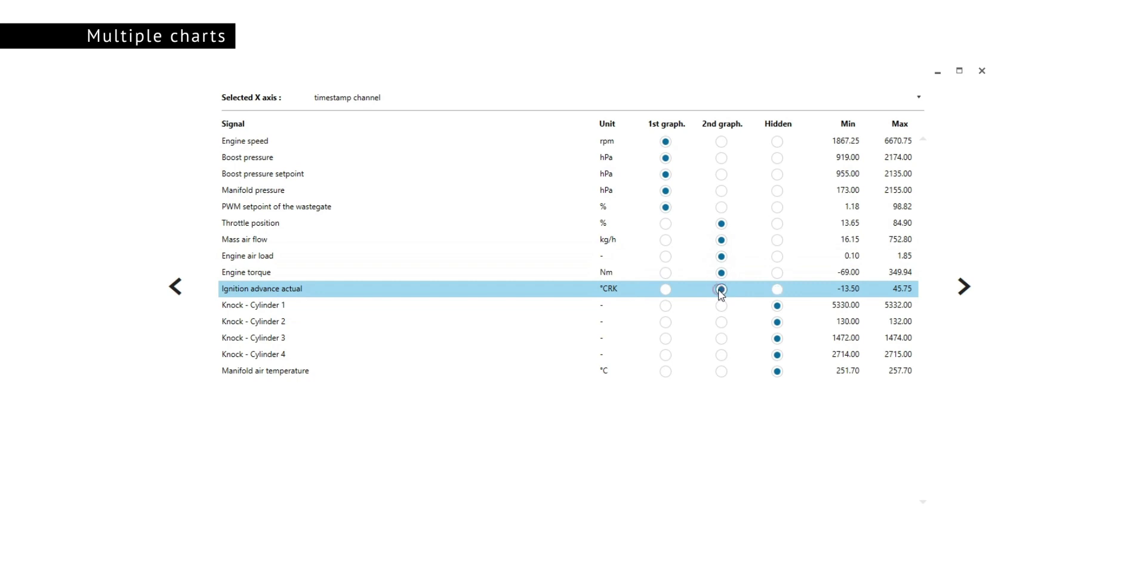
pyautogui.click(720, 289)
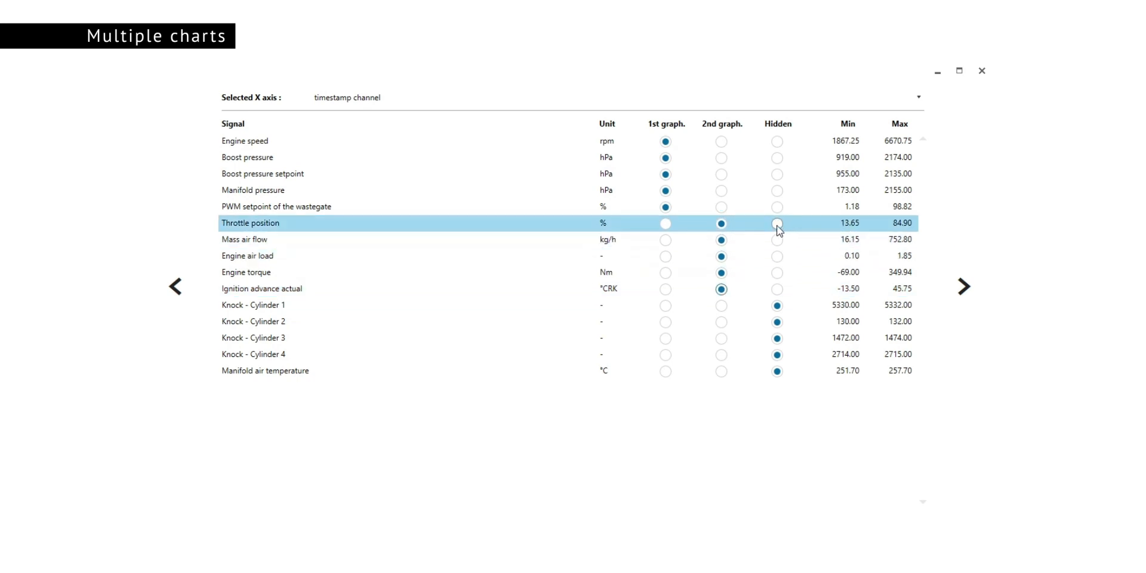
pyautogui.click(778, 222)
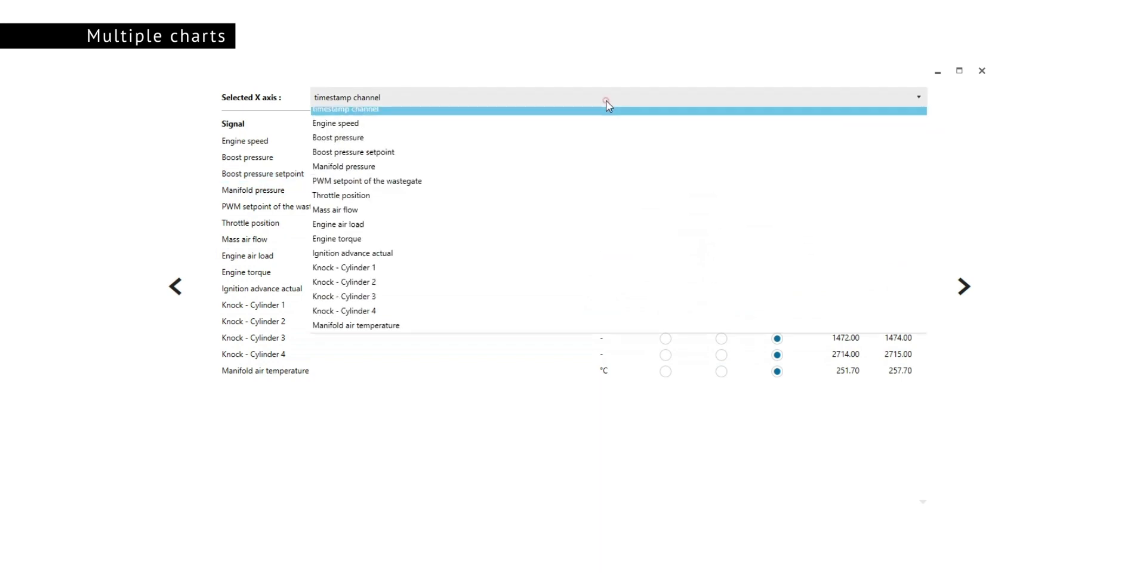
pyautogui.moveTo(602, 134)
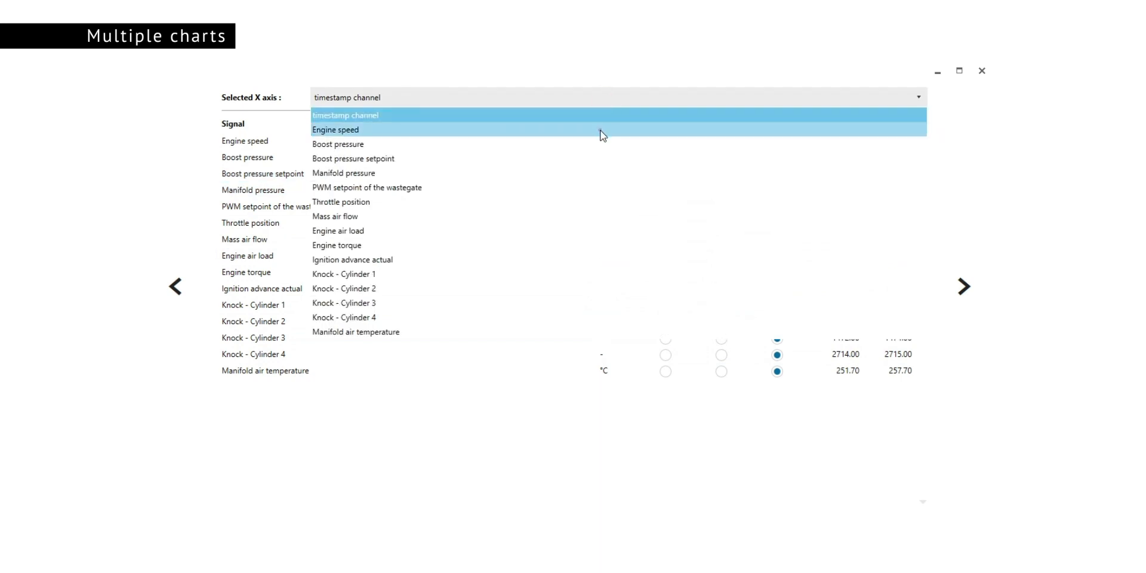
pyautogui.click(336, 129)
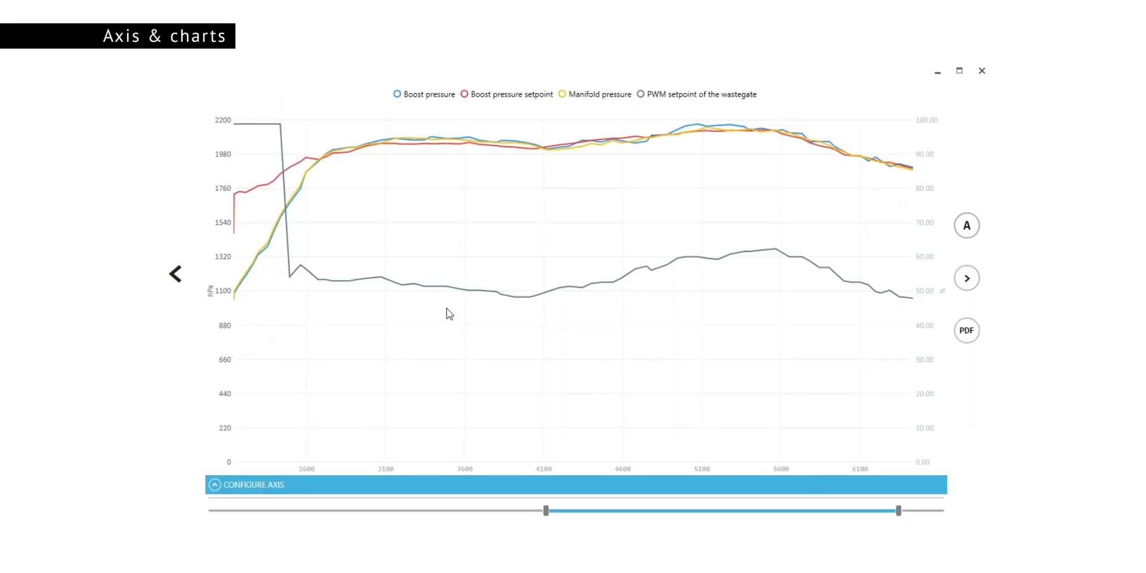
pyautogui.moveTo(243, 303)
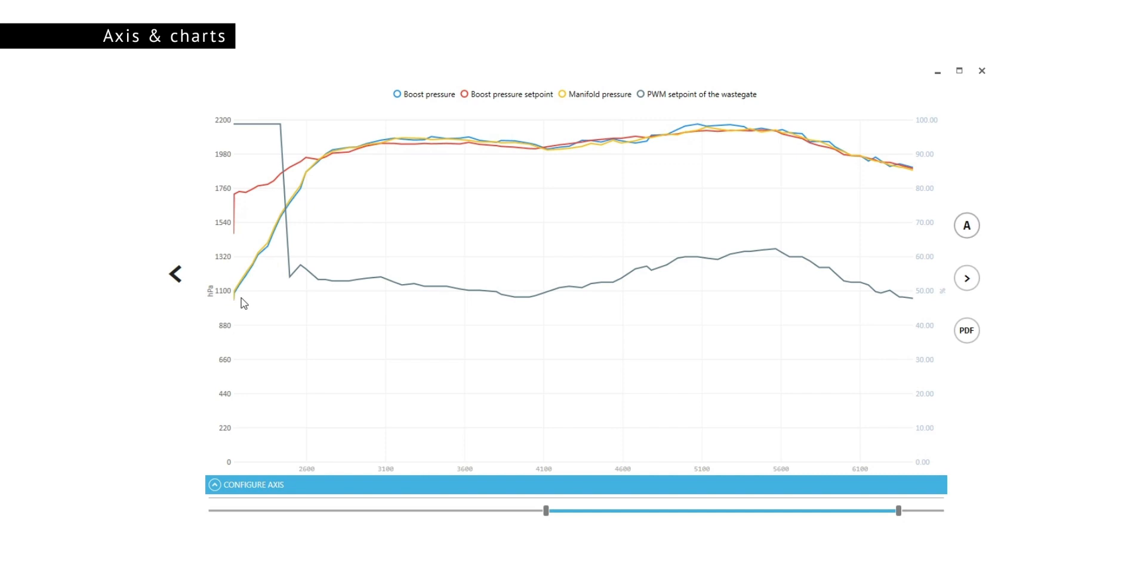
pyautogui.moveTo(710, 151)
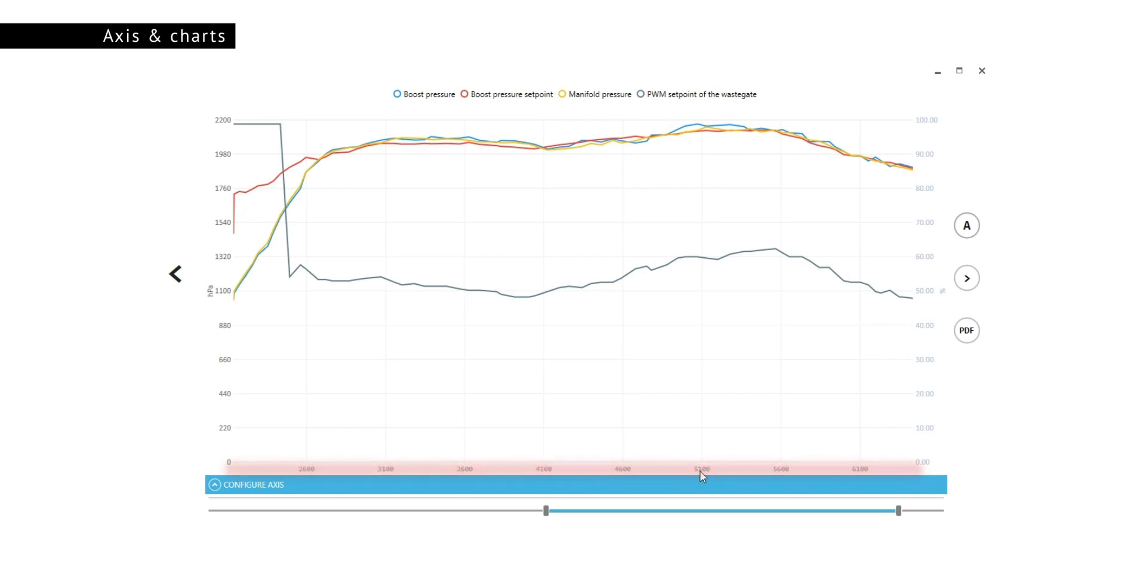
pyautogui.moveTo(214, 307)
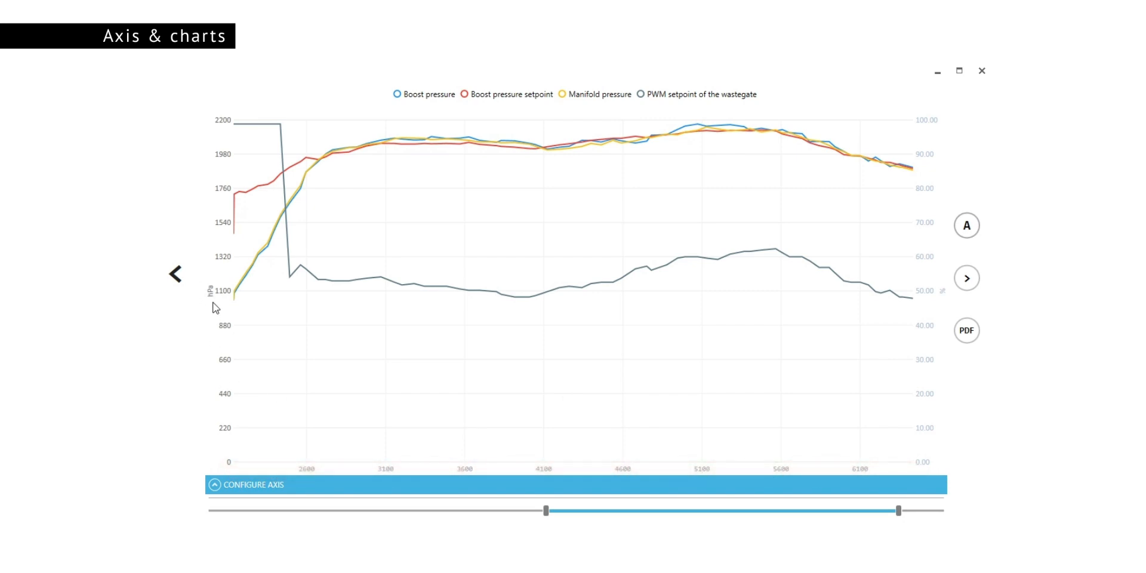
pyautogui.moveTo(948, 286)
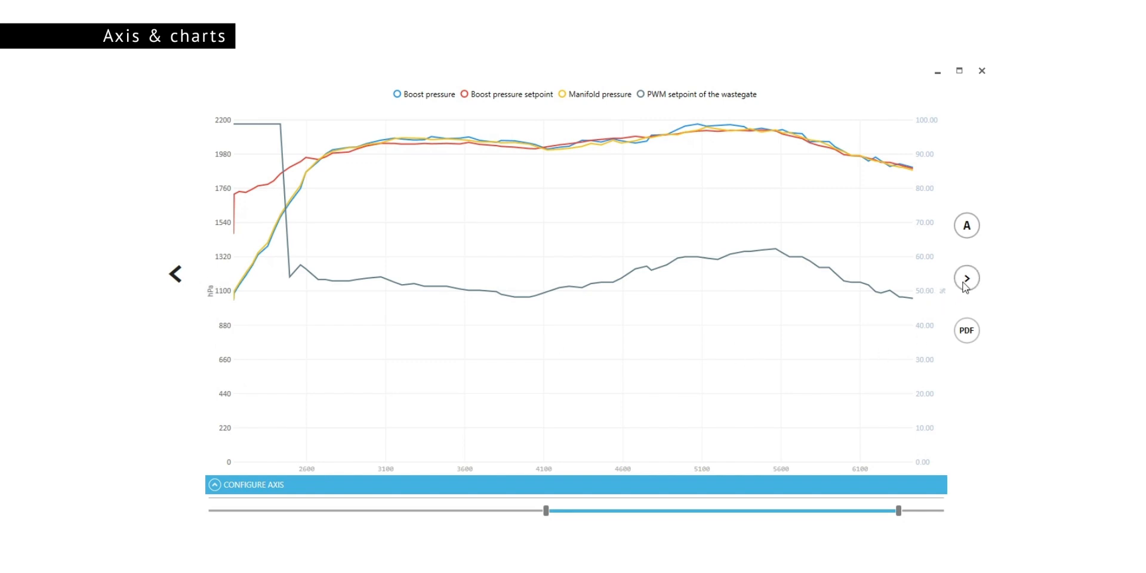
# Show the airflow, load, torque and ignition chart and enable analysis mode.
pyautogui.click(966, 279)
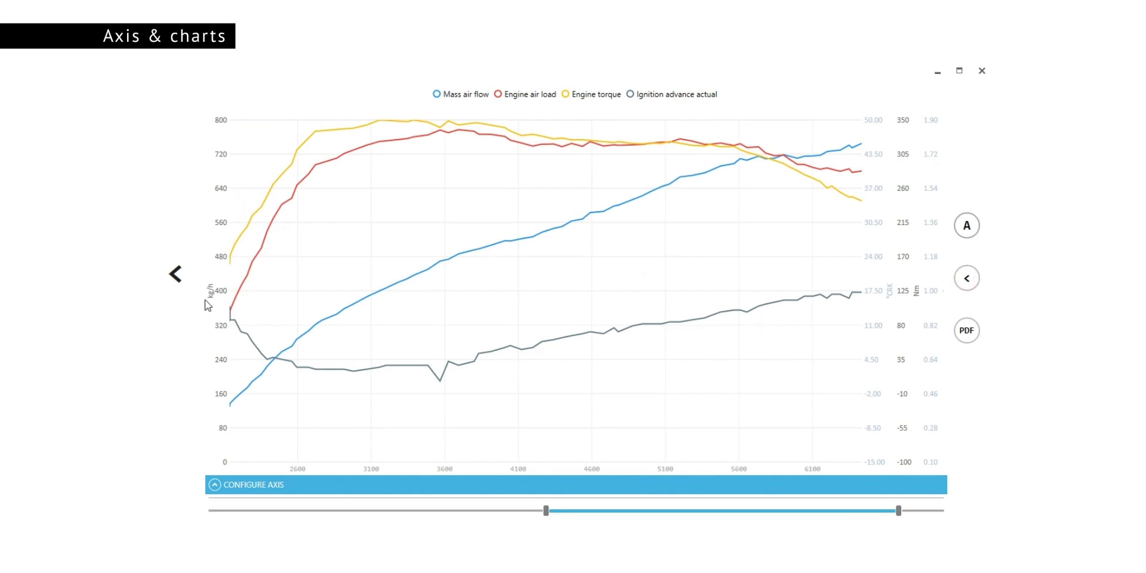
pyautogui.moveTo(925, 295)
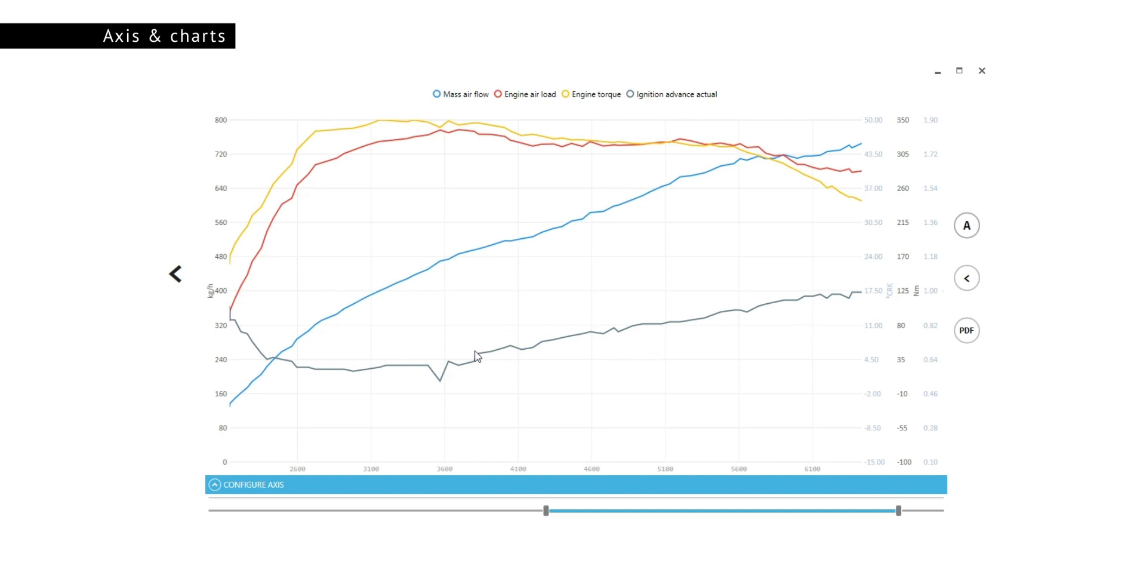
pyautogui.moveTo(967, 226)
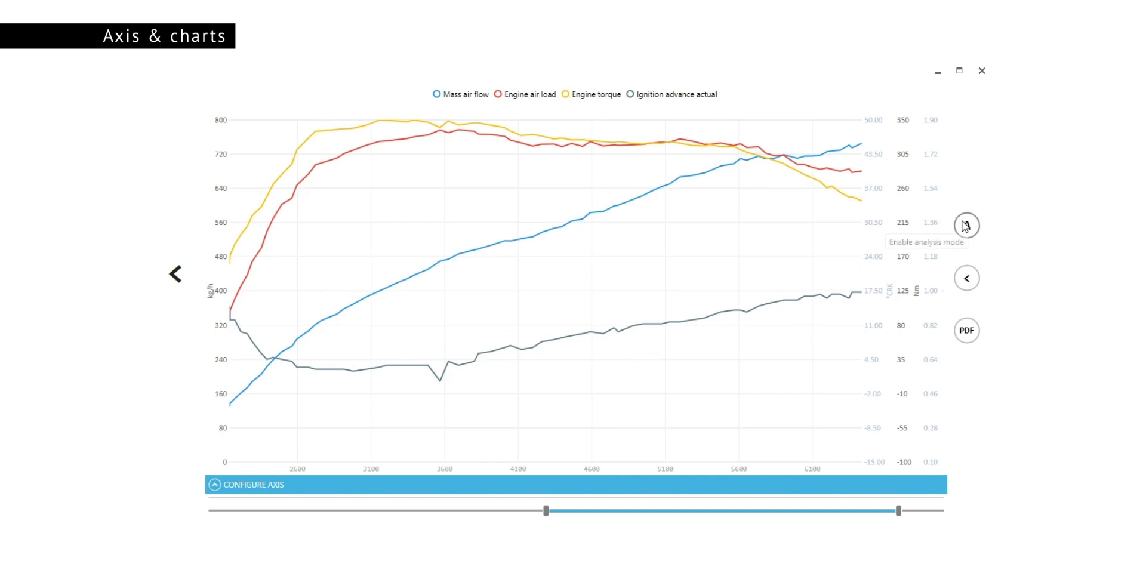
pyautogui.click(966, 225)
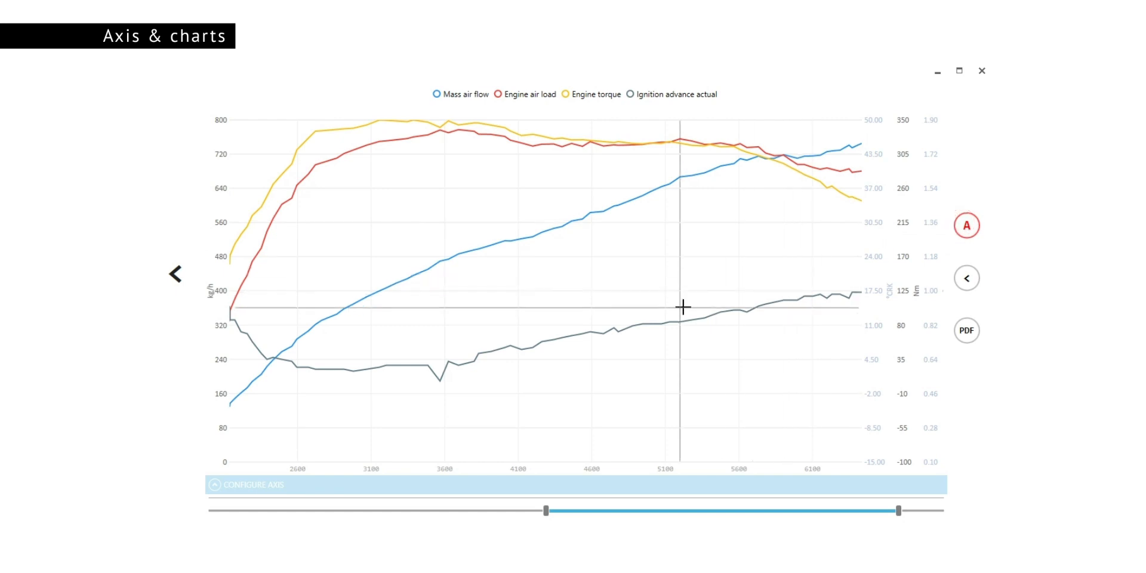
pyautogui.moveTo(416, 366)
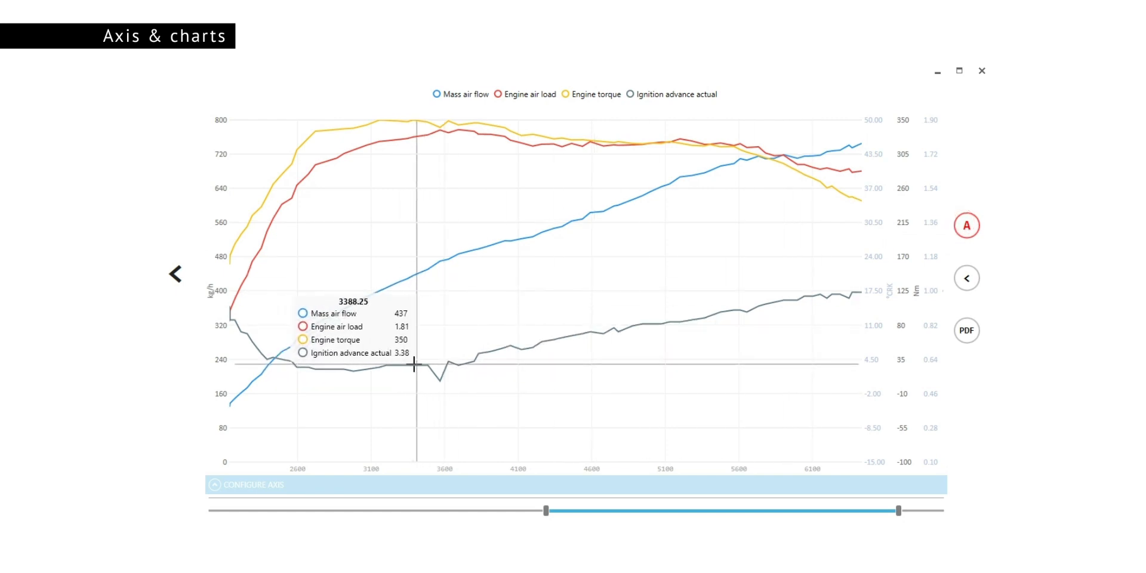
pyautogui.moveTo(573, 340)
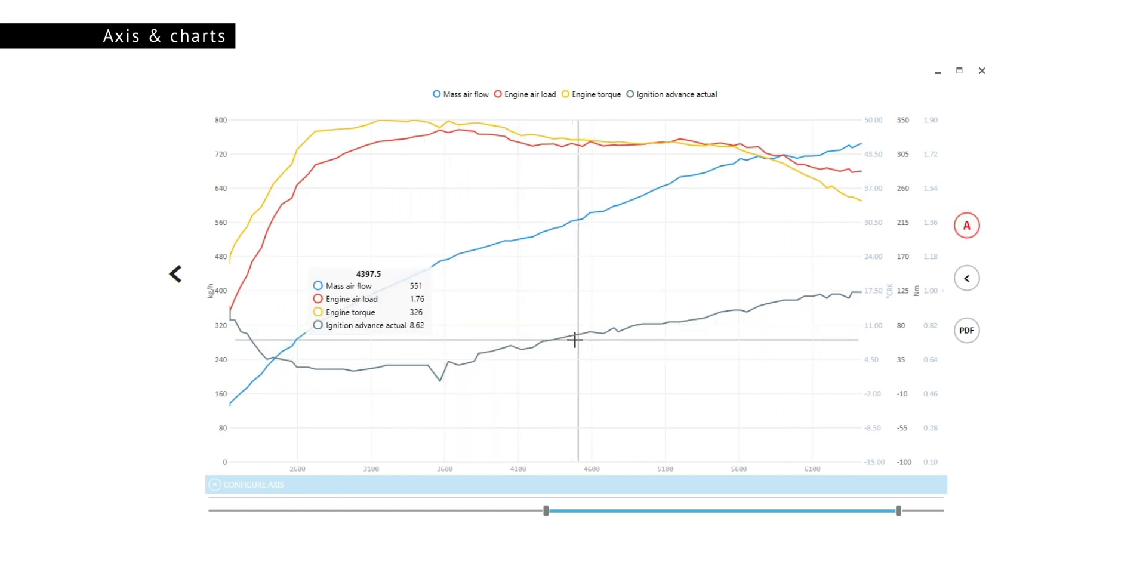
pyautogui.moveTo(880, 234)
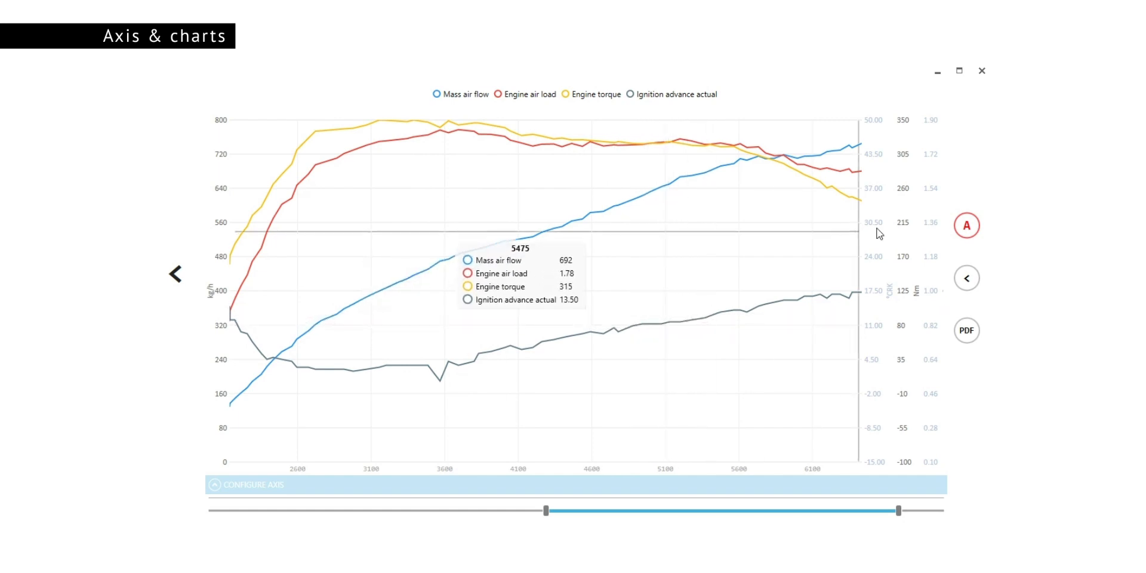
pyautogui.moveTo(728, 286)
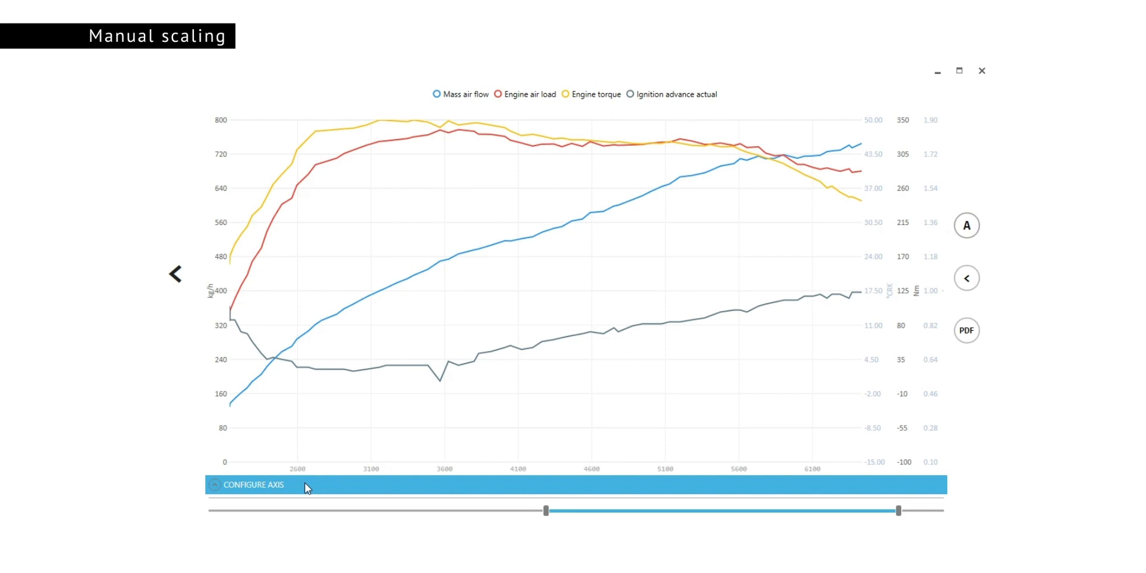
# Set torque axis max to 400 Nm, ignition minimum to −10 °CRK, airflow max 900 kg/h.
pyautogui.click(253, 485)
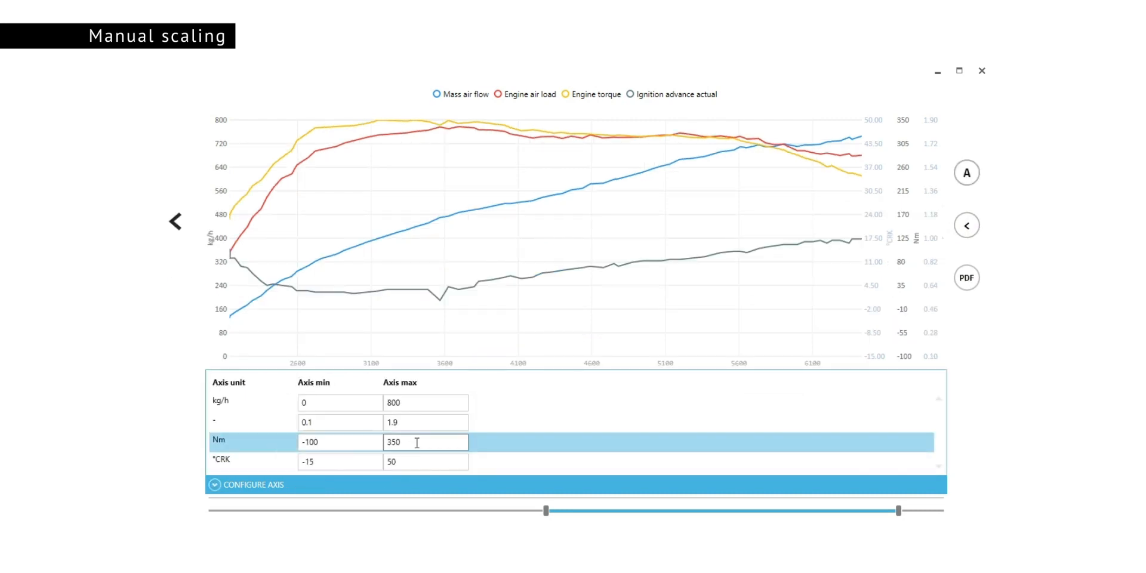
pyautogui.write('400')
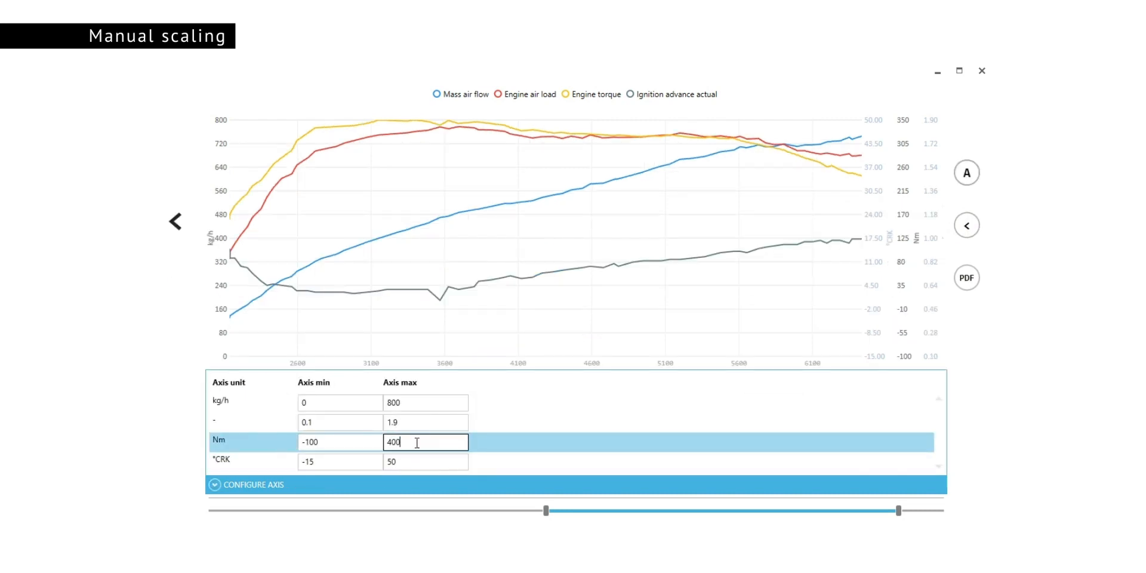
pyautogui.click(424, 461)
pyautogui.write('-10')
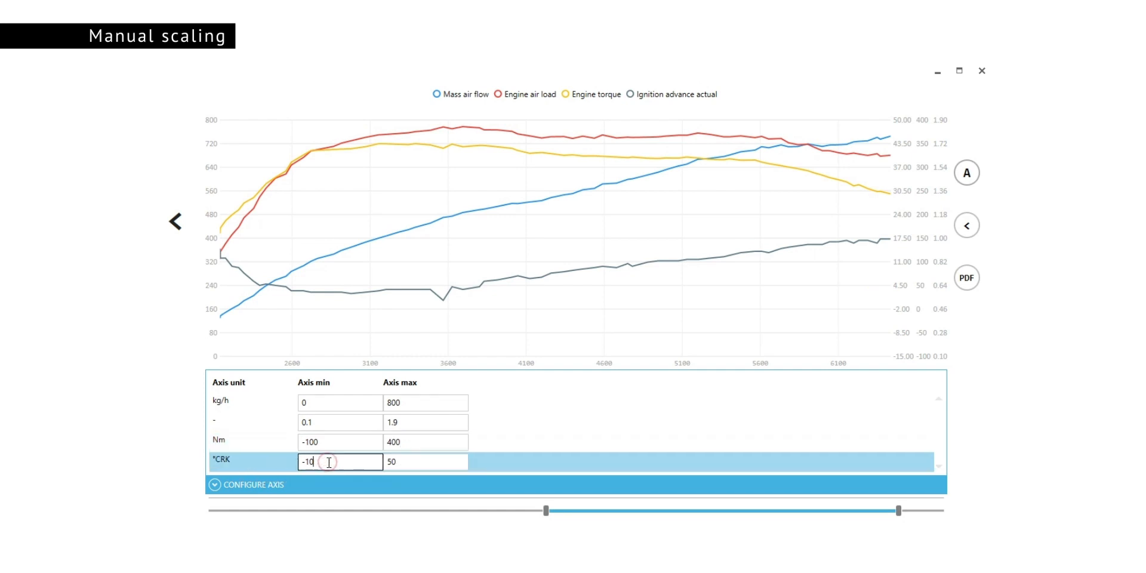
pyautogui.click(339, 442)
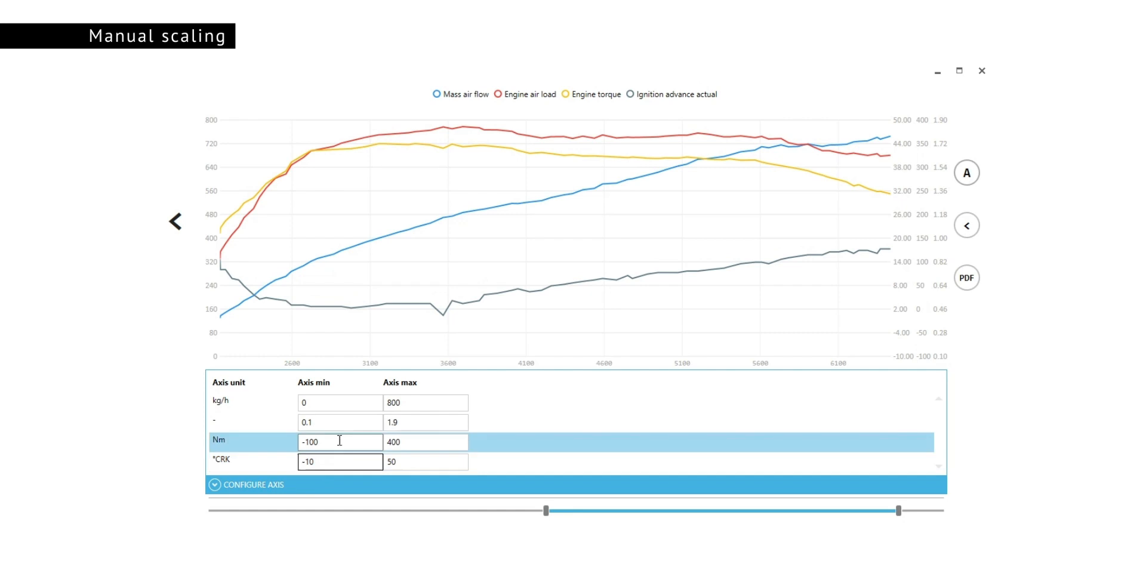
pyautogui.click(425, 402)
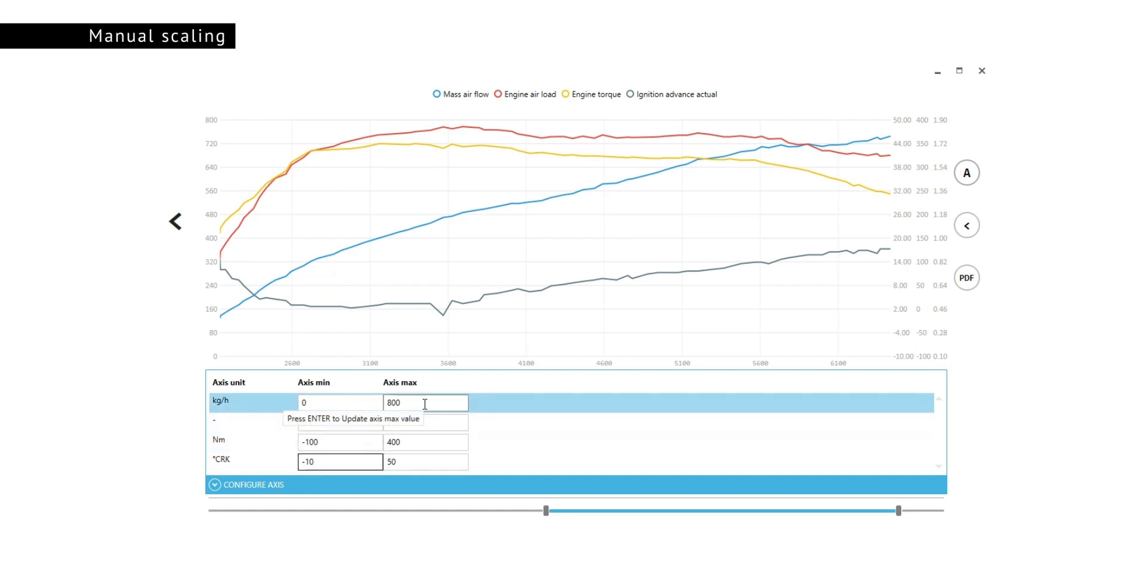
pyautogui.write('900')
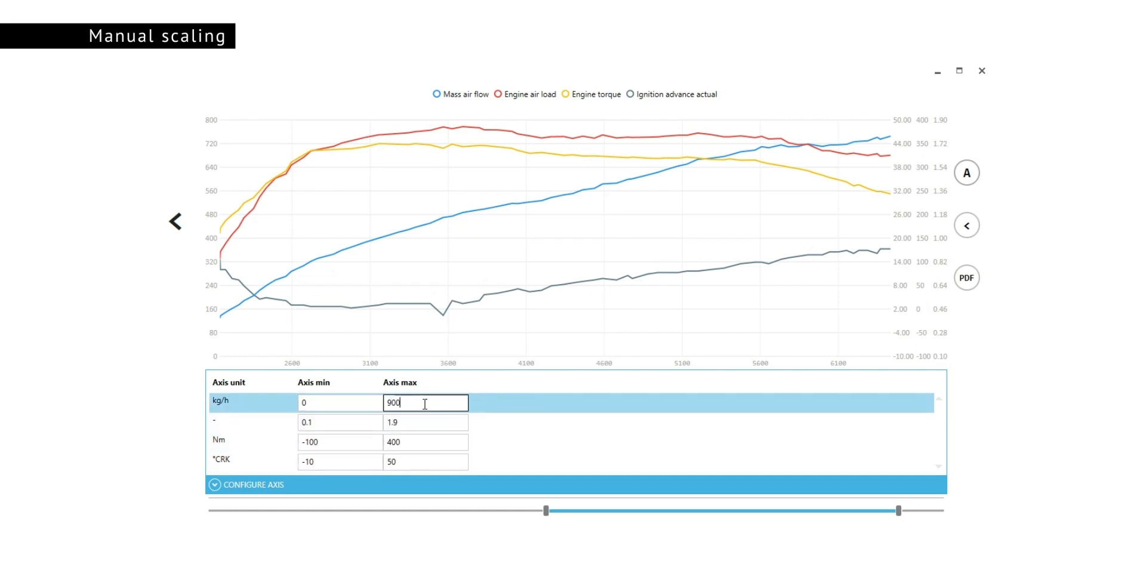